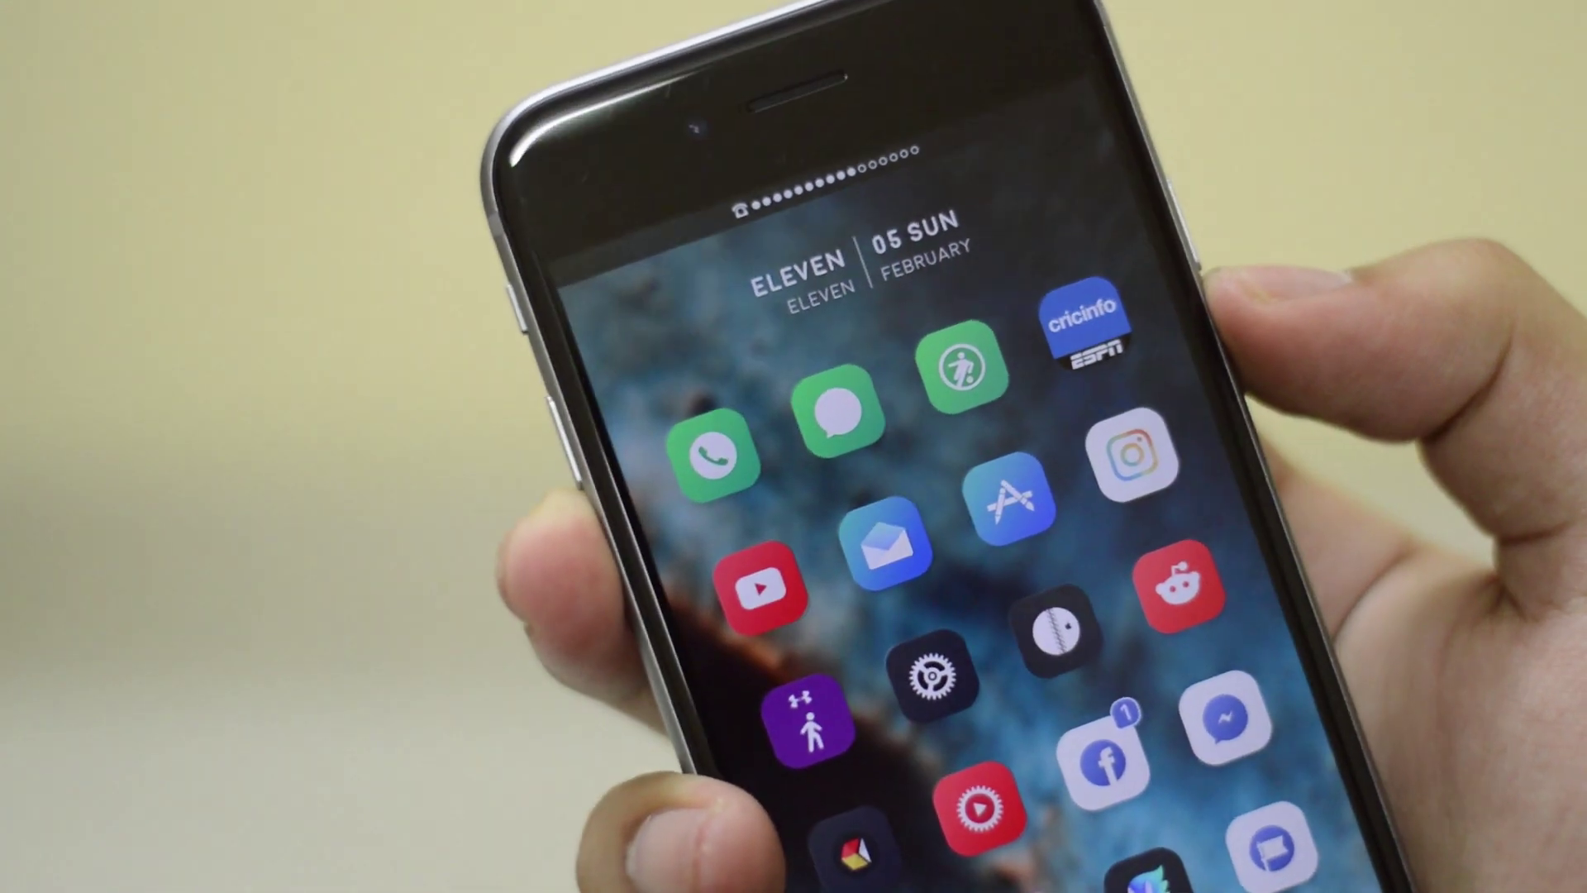
Launch YouTube from the themed home screen to the playing Vsauce Math Magic video
left_click(750, 595)
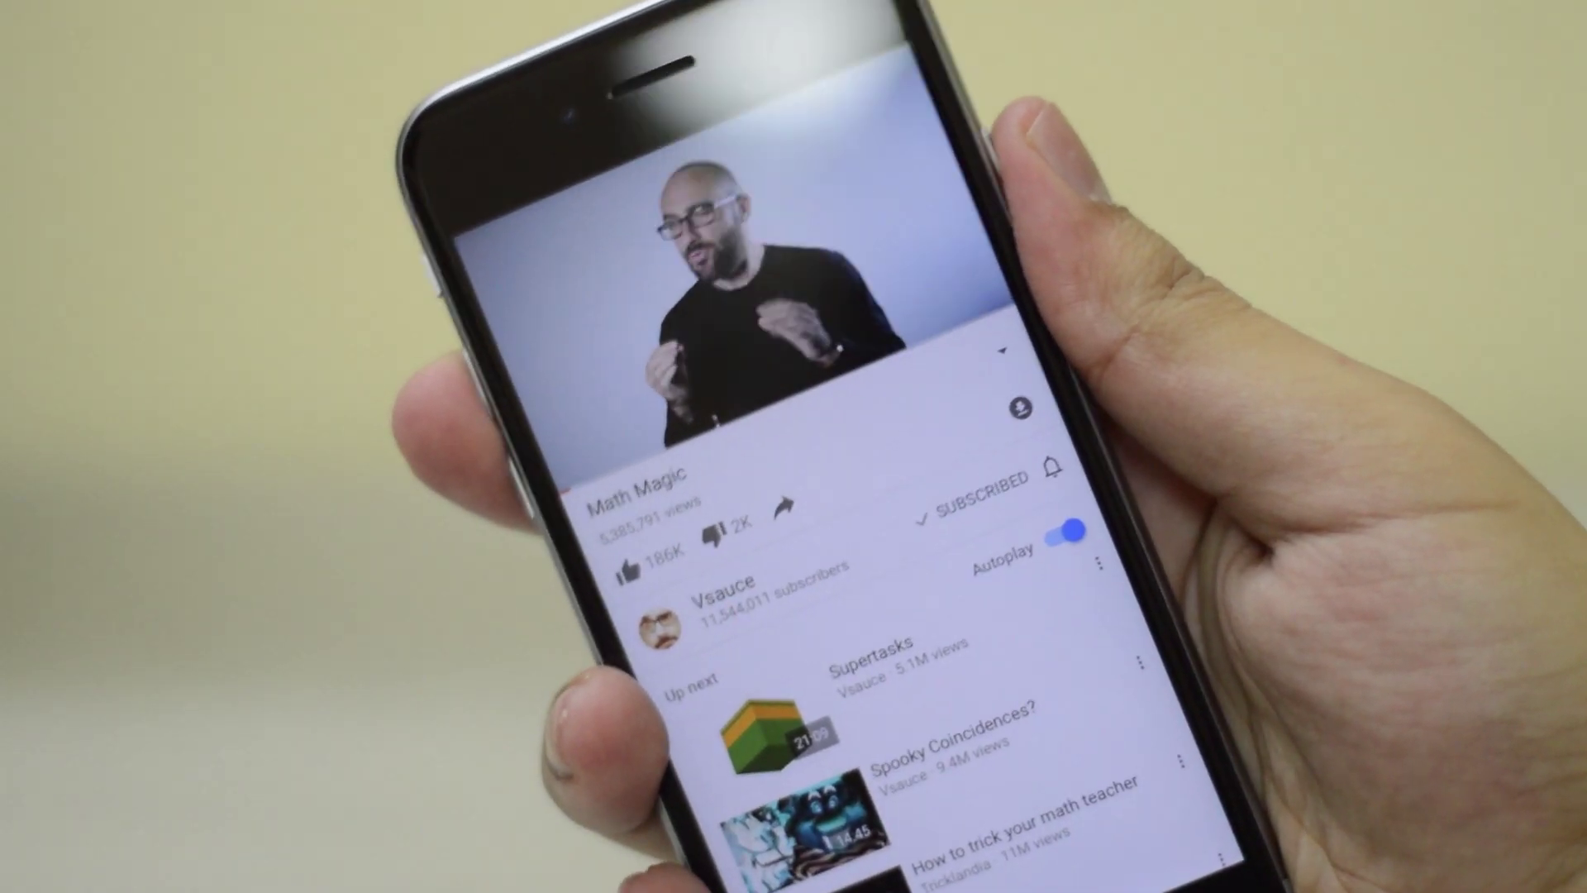